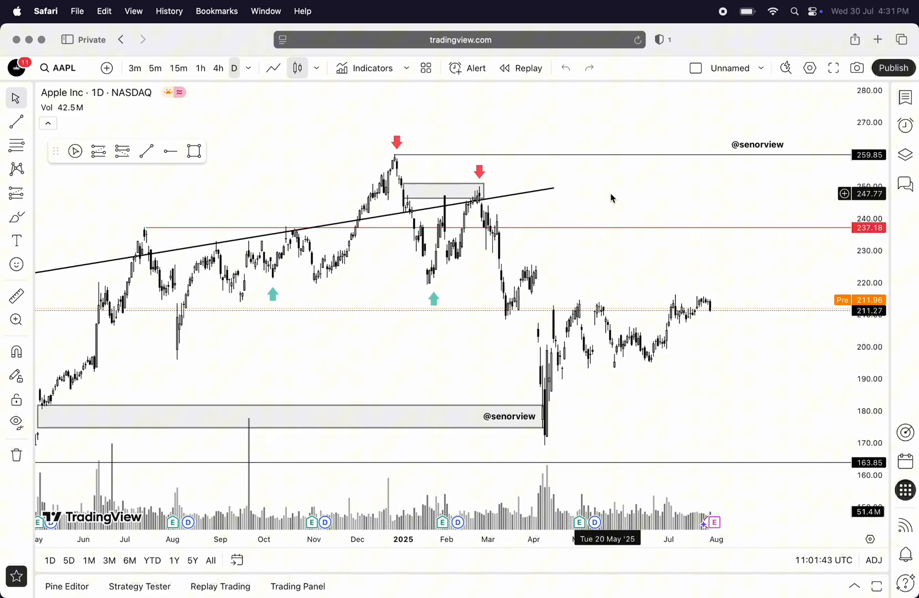
Turn on Sharing for the unnamed AAPL chart layout from the layout dropdown.
left_click(762, 67)
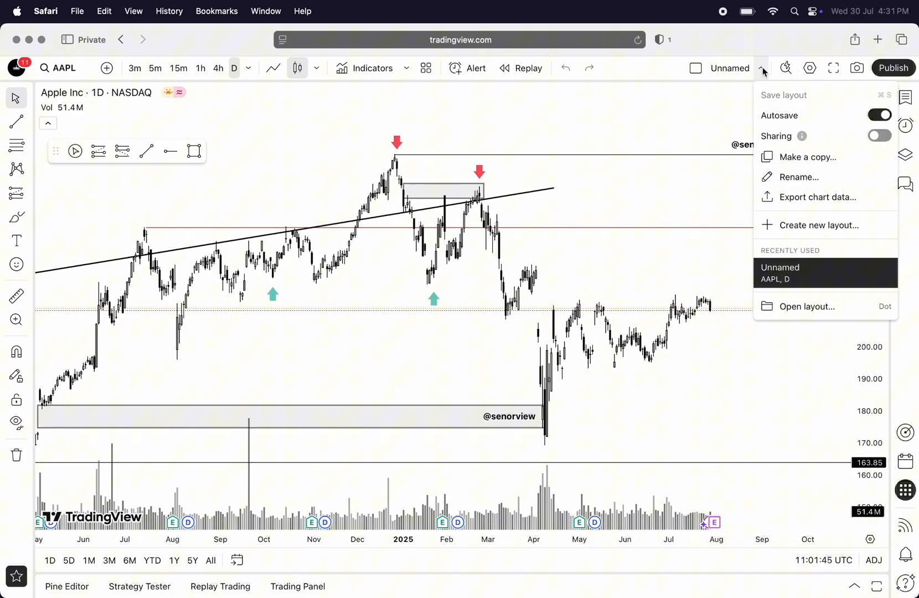
left_click(879, 136)
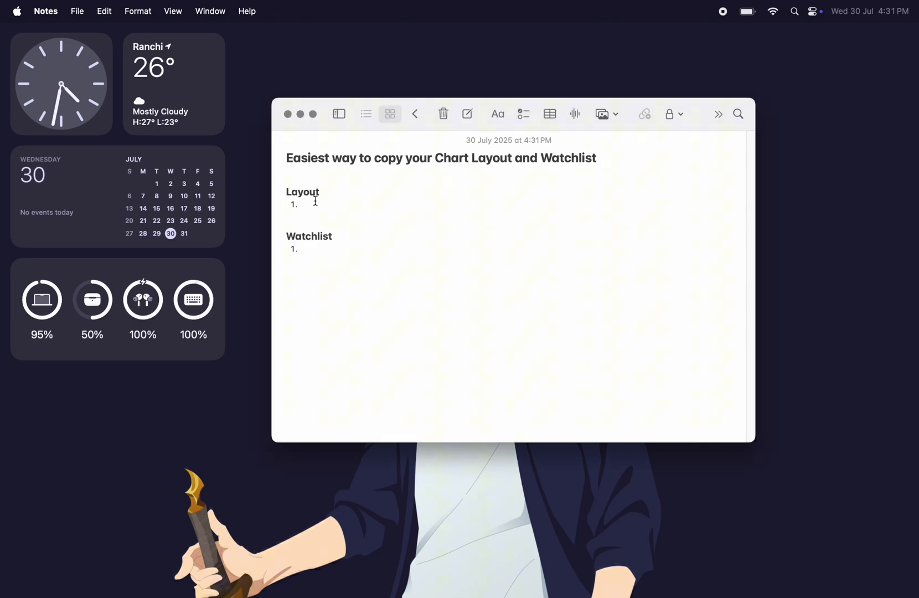
List the chart/sl3fmK7J share link under Layout and the watchlists/131001023 link under Watchlist.
type("https://www.tradingview.com/chart/sl3fmK7J/")
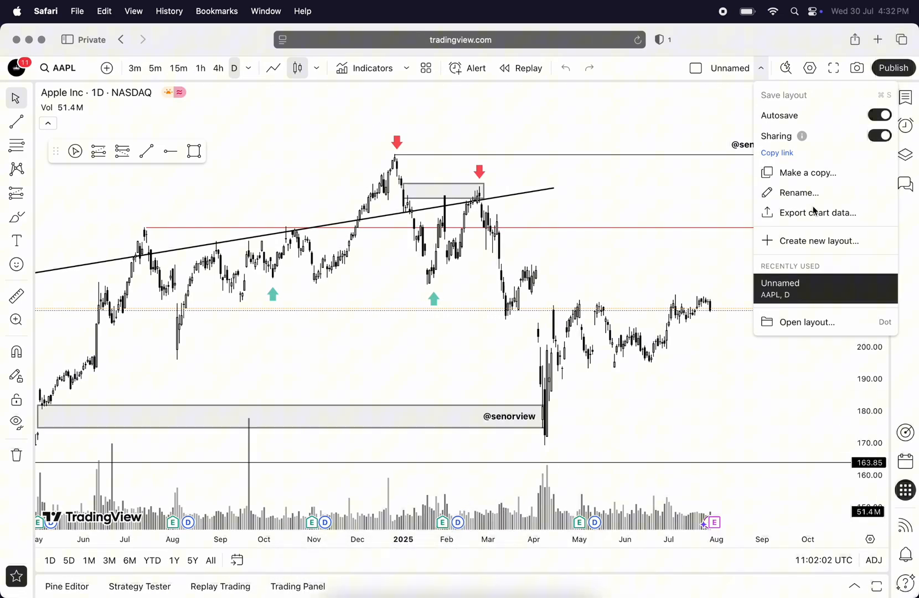
left_click(907, 98)
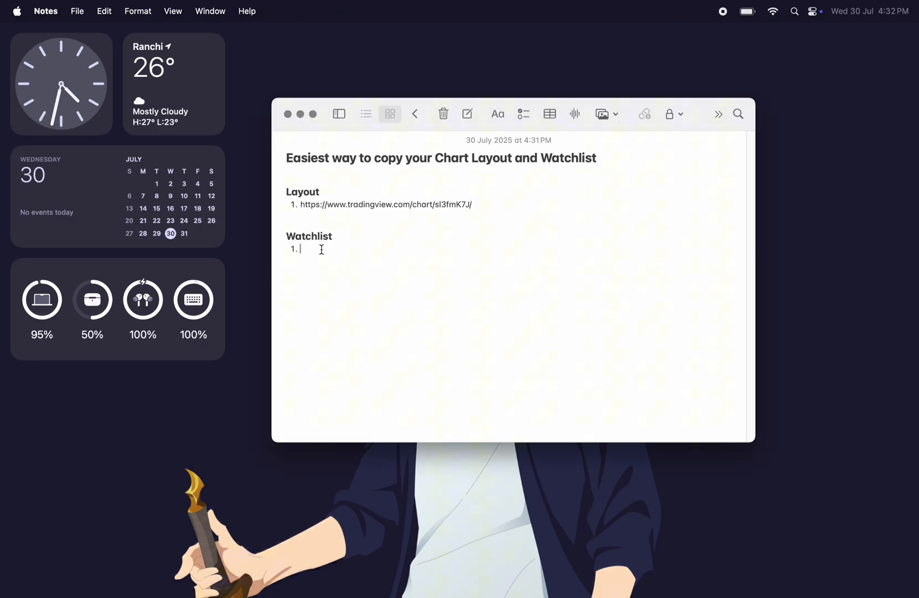
type("https://www.tradingview.com/watchlists/131001023/")
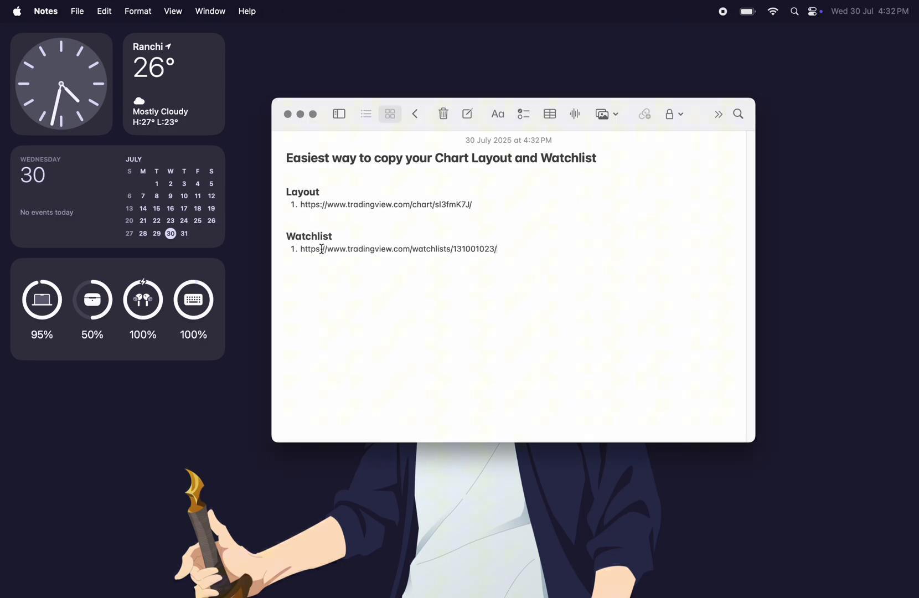
mouse_move(548, 568)
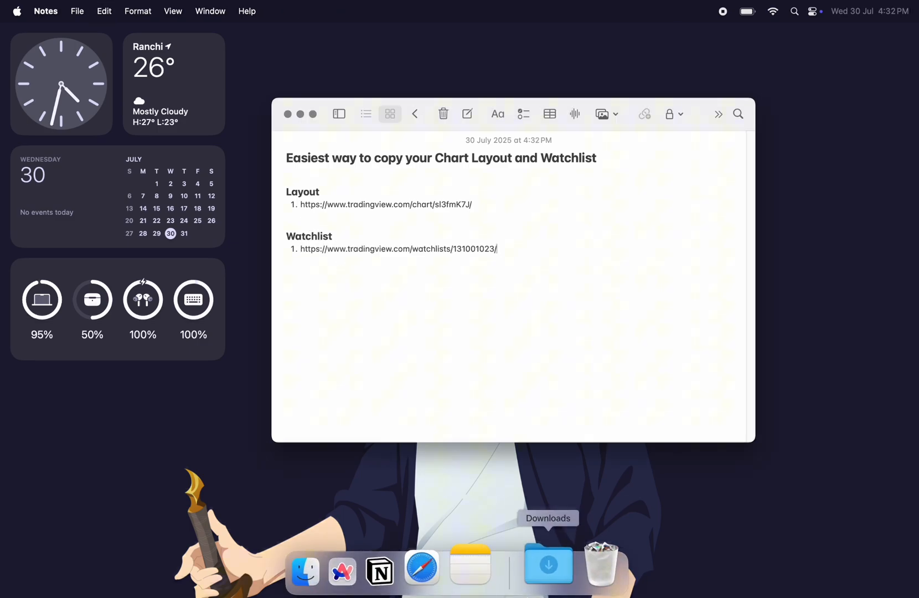
Sign out of the old TradingView account and reach tradingview.com in a private window.
left_click(420, 569)
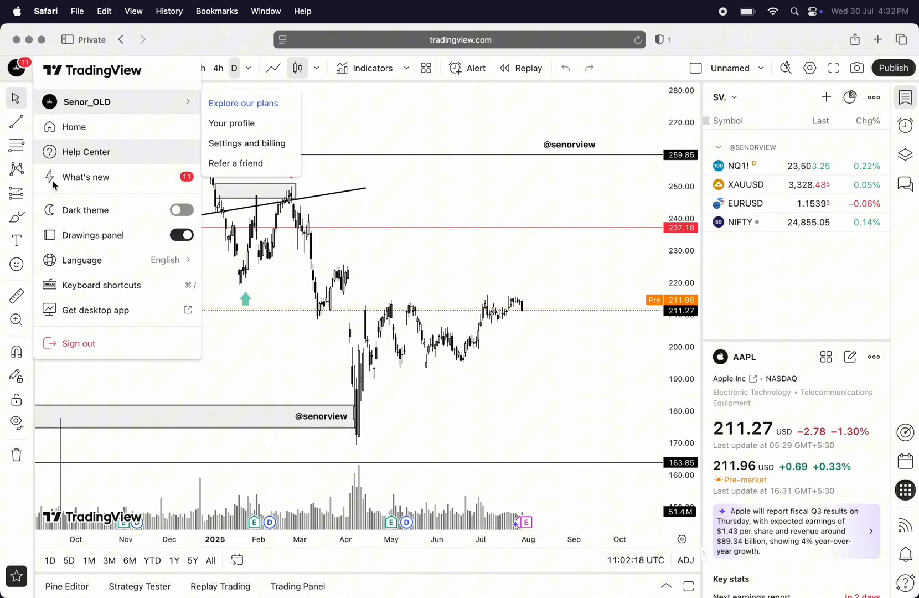
left_click(91, 348)
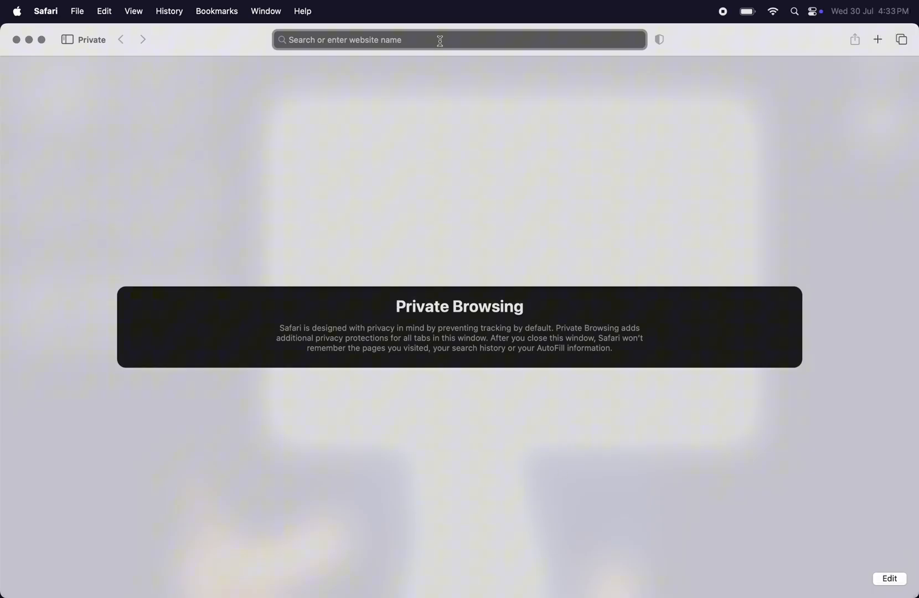
type("tradingview.com")
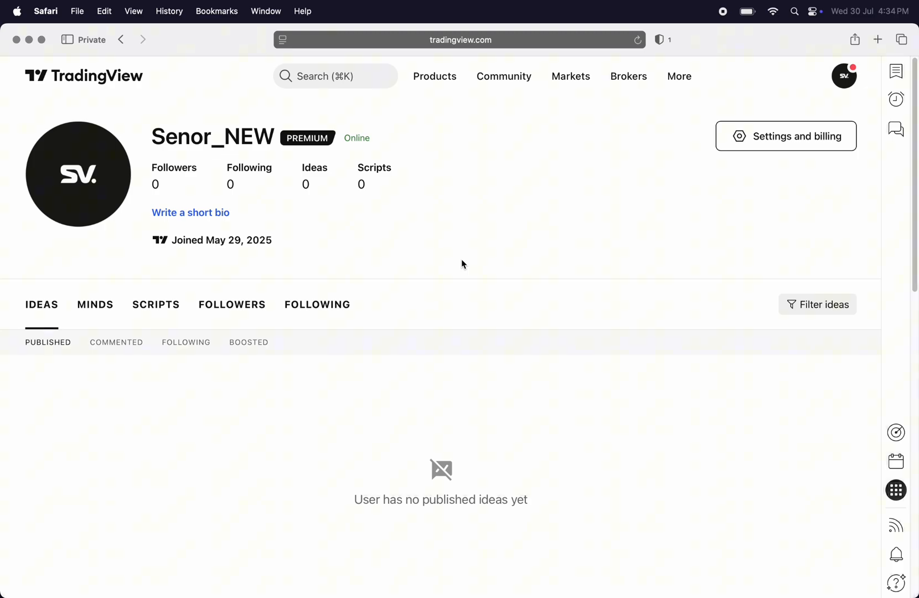
Open Supercharts in the new account and copy the saved layout link from Notes.
left_click(434, 76)
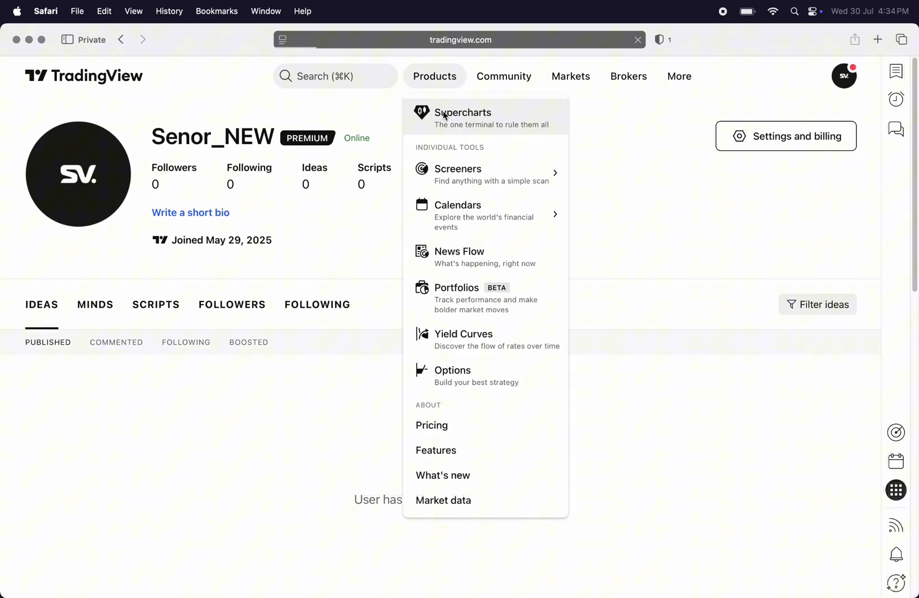
left_click(463, 116)
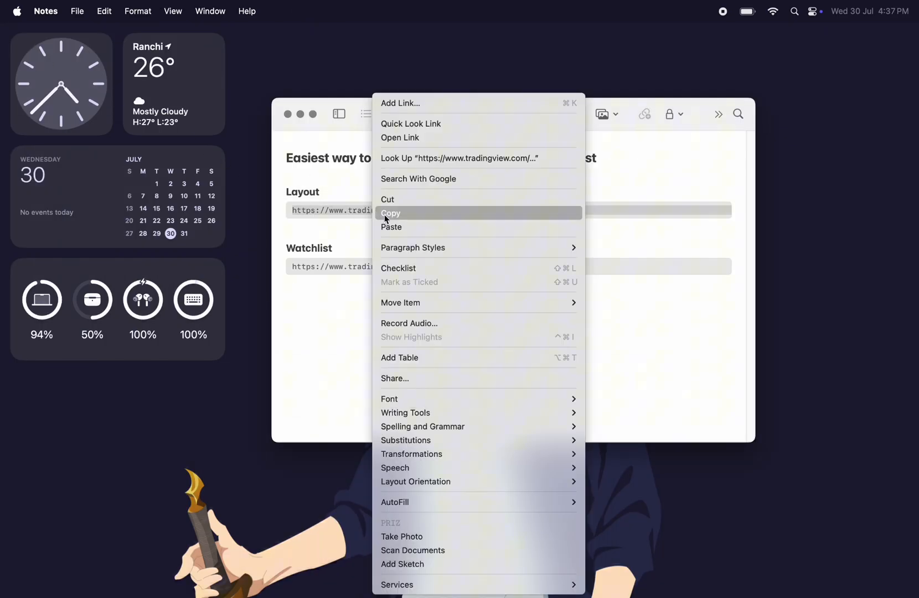
left_click(391, 213)
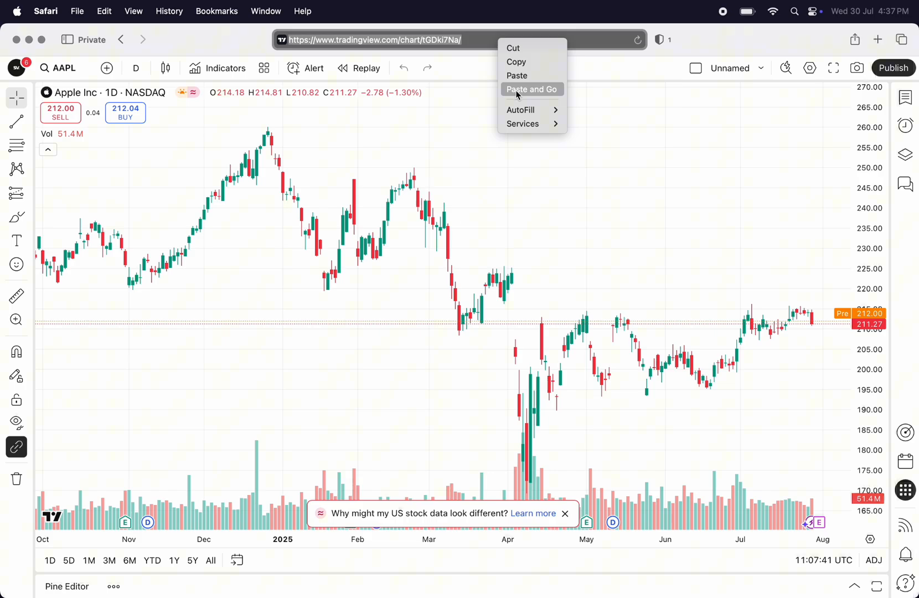
Load the shared layout via Paste and Go and start copying it into this account.
left_click(532, 89)
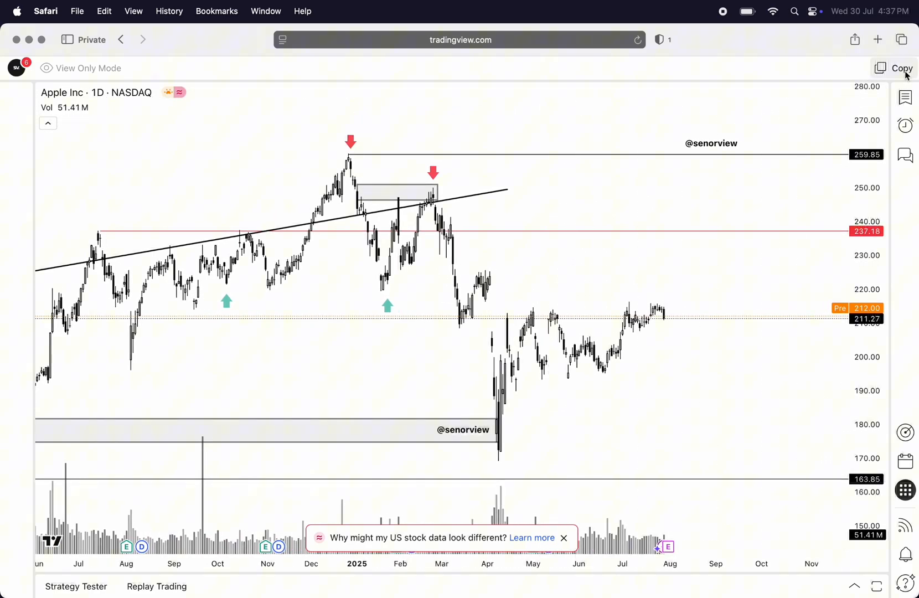
left_click(895, 69)
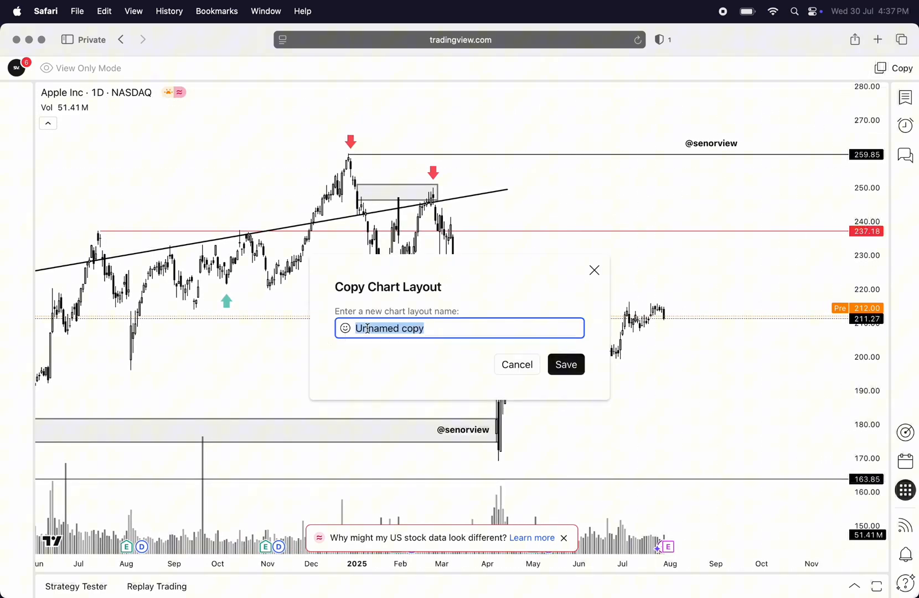
left_click(345, 328)
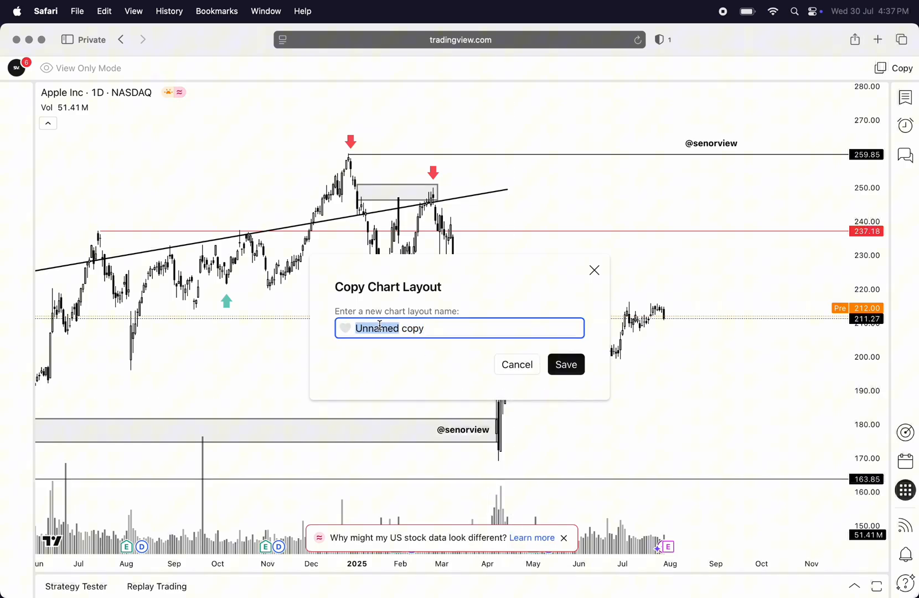
Name the copied layout 'Sv.' and save it to the new account.
type("Sv")
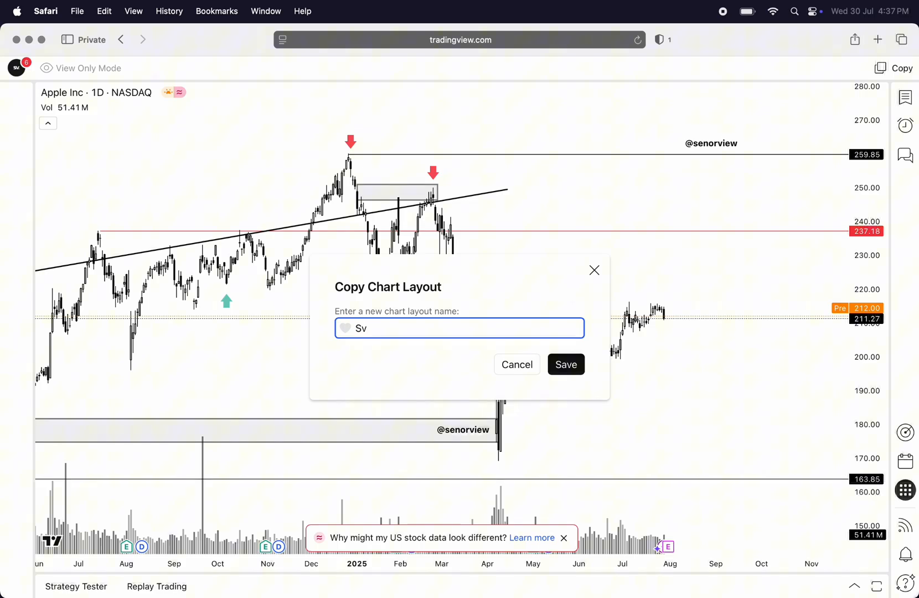
type(".")
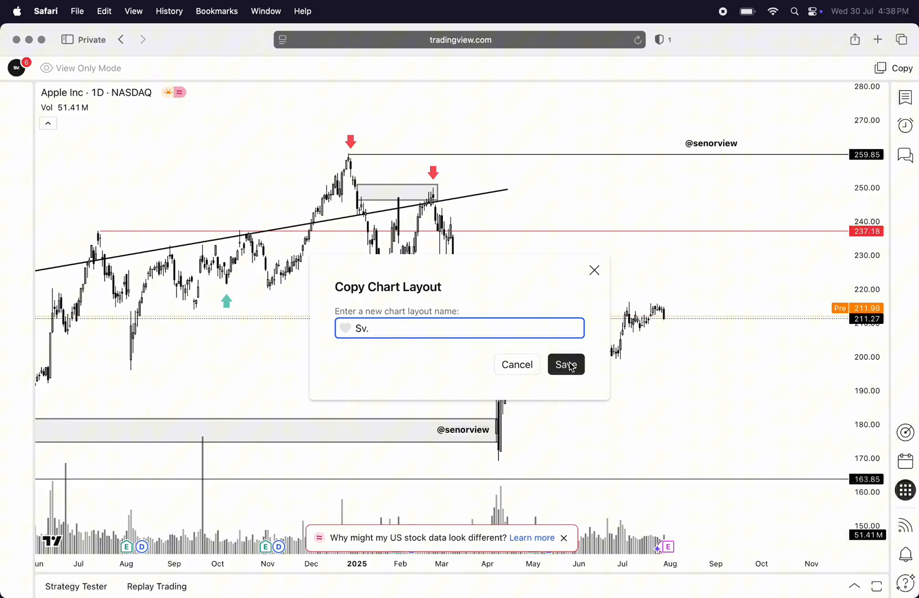
left_click(565, 364)
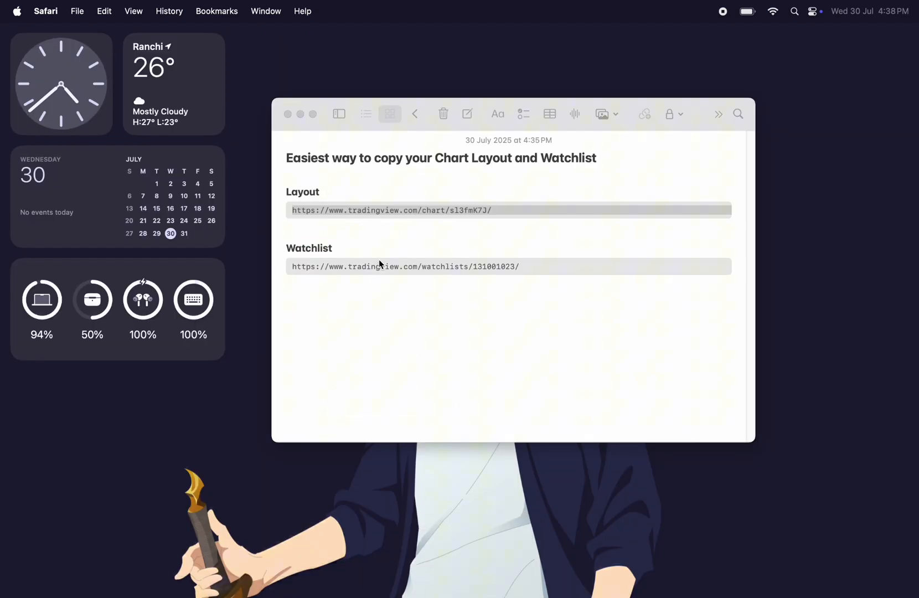
right_click(408, 210)
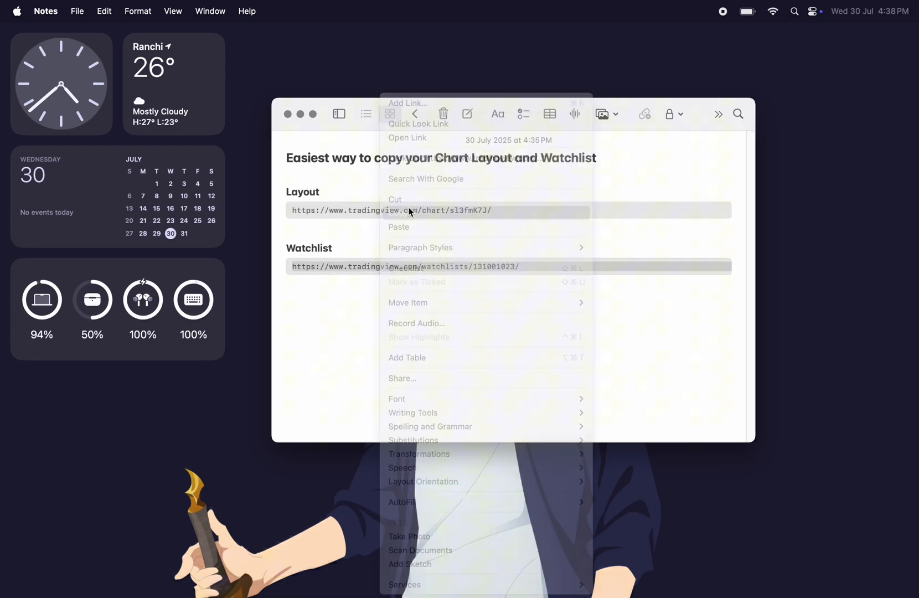